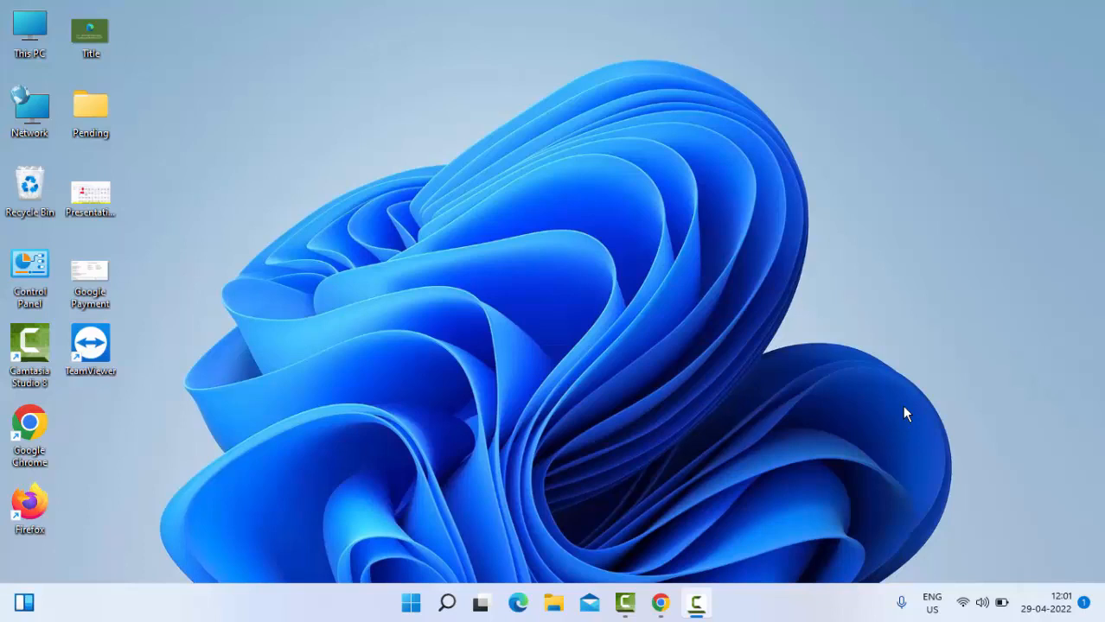
mouse_move(458, 522)
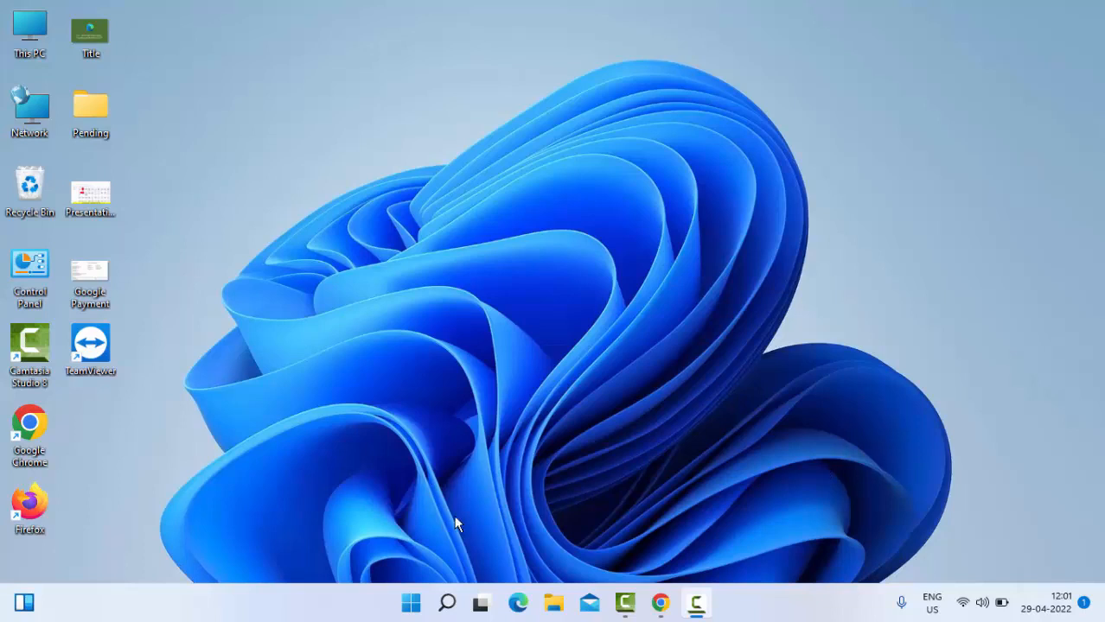
mouse_move(505, 517)
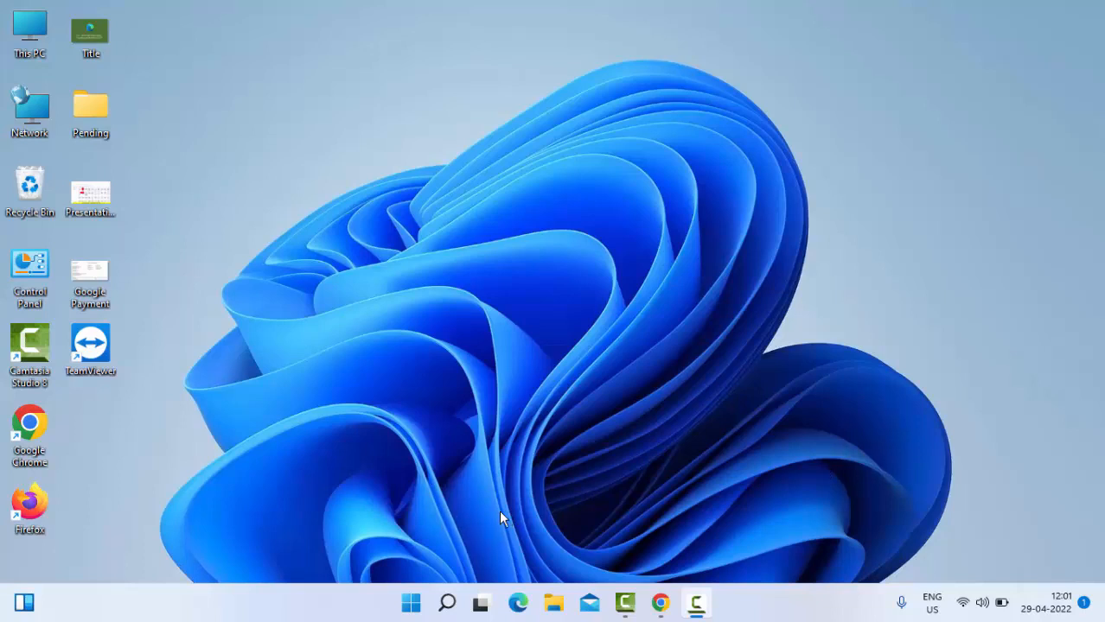
mouse_move(473, 505)
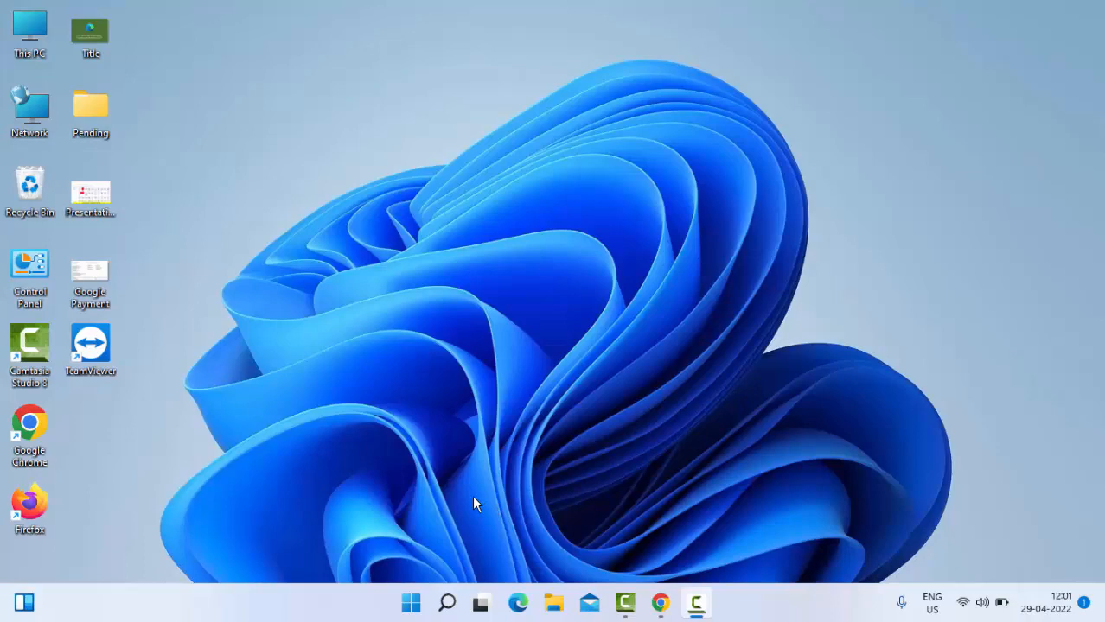
mouse_move(446, 512)
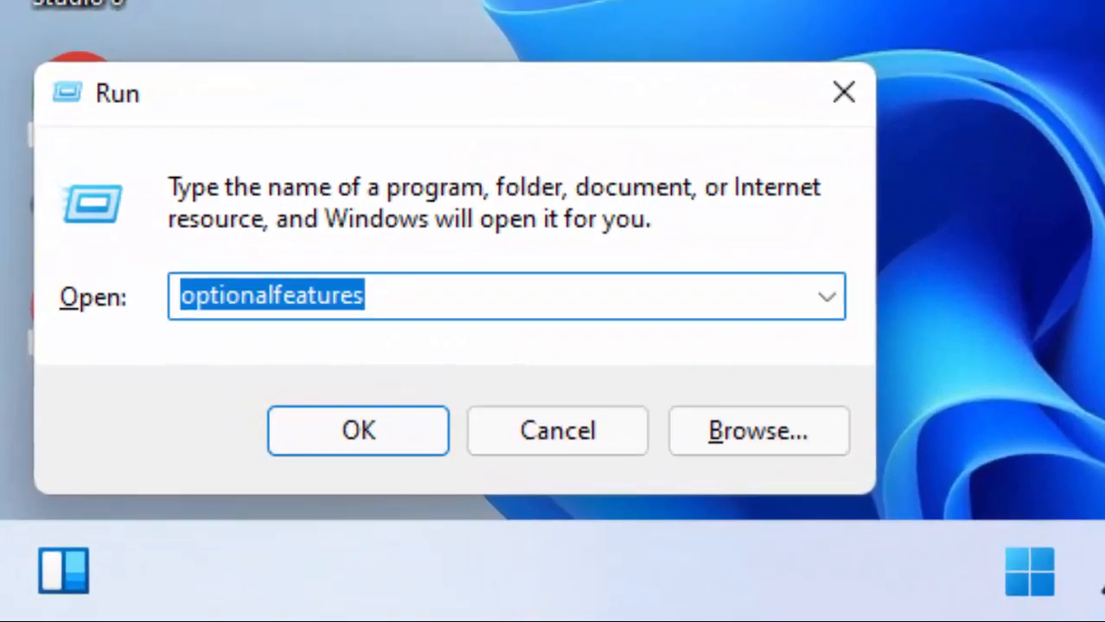
Step: Enter msconfig in the Run dialog, ready to launch System Configuration
text(mscon)
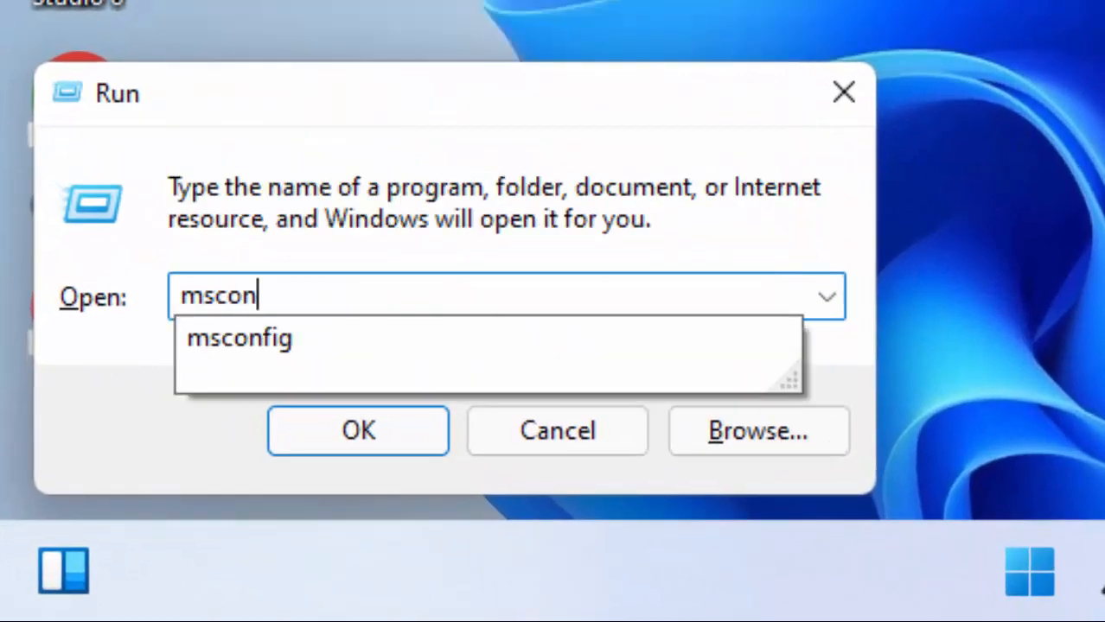
text(fig)
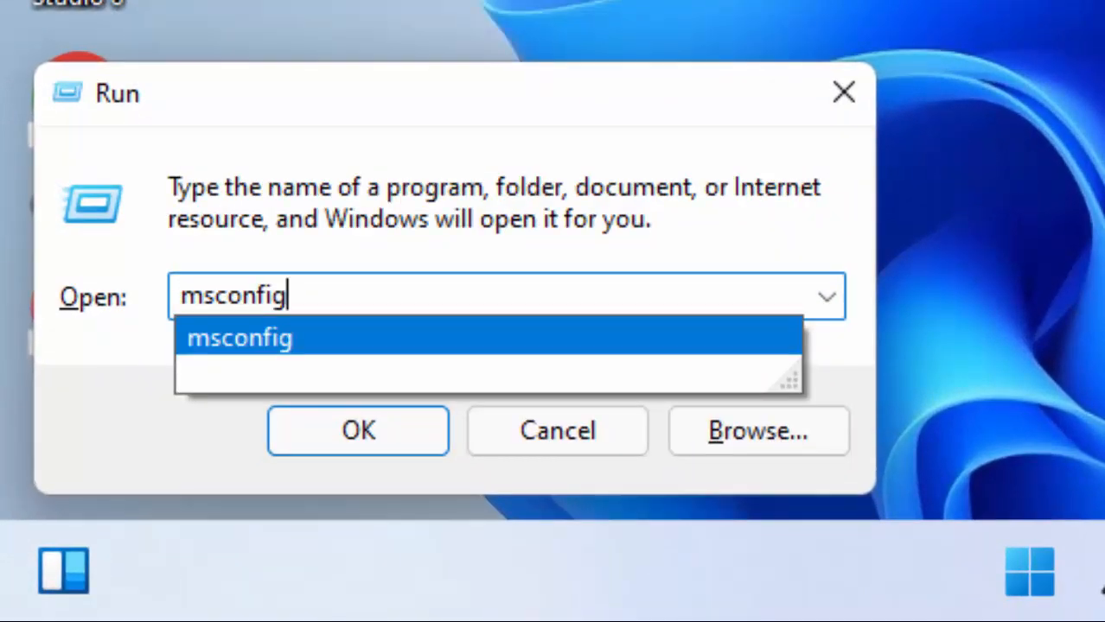
Step: Launch System Configuration and show only non-Microsoft services on the Services list
click(357, 431)
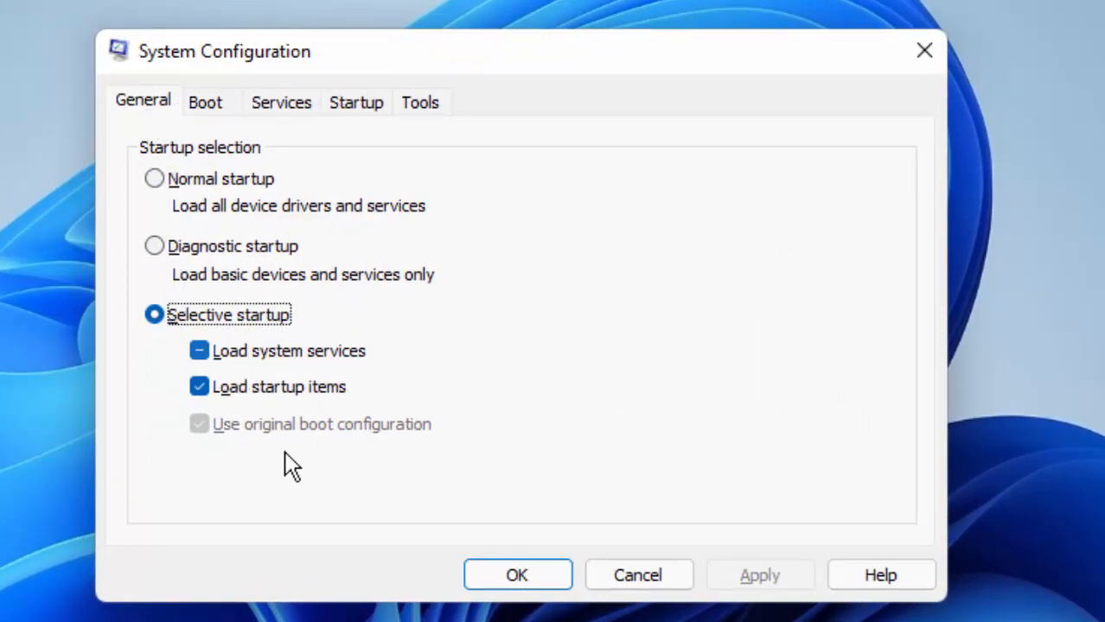
click(280, 102)
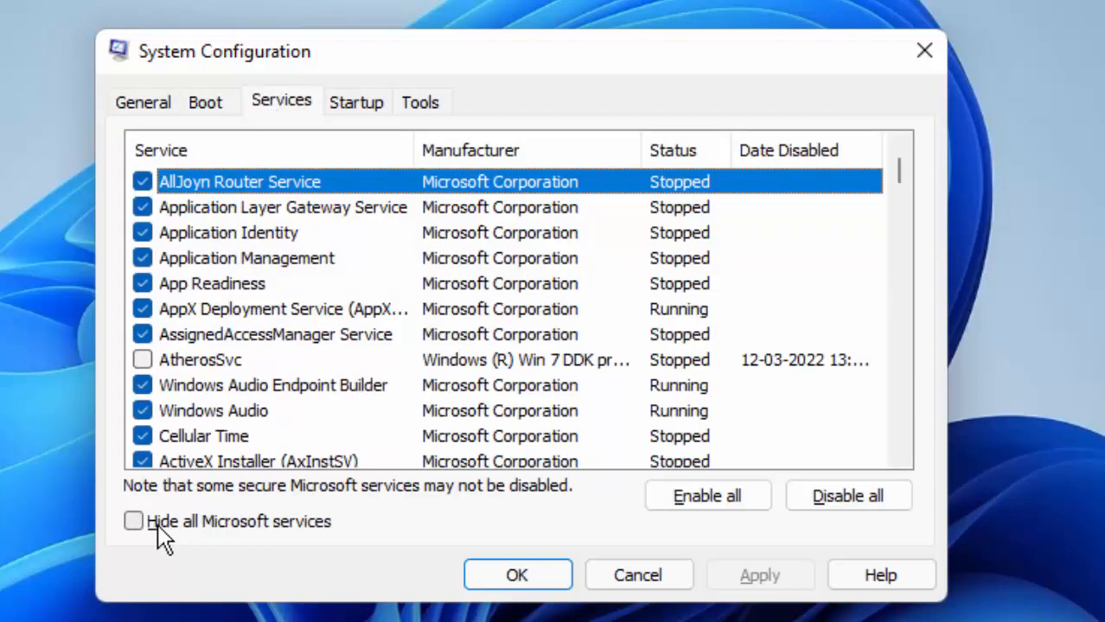
mouse_move(311, 540)
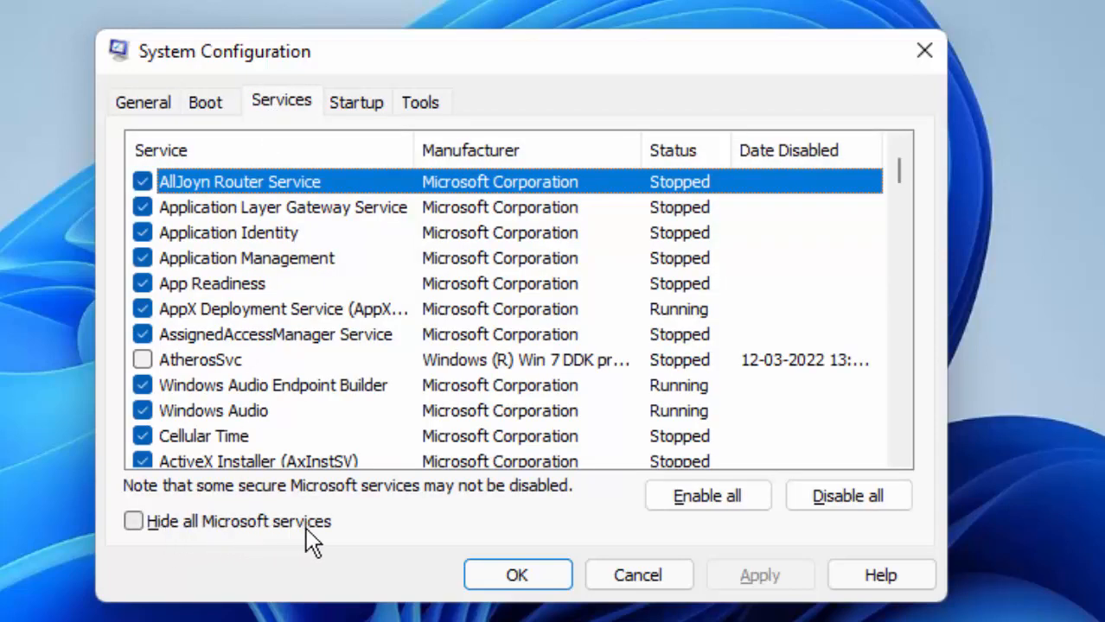
click(133, 522)
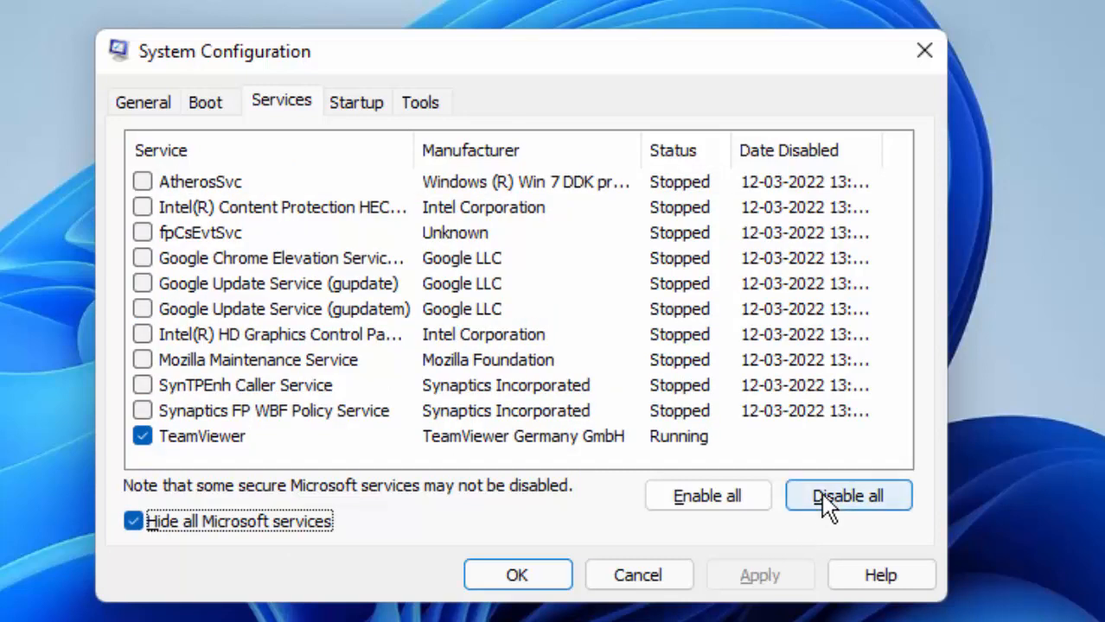
Step: Disable all non-Microsoft services, apply, and exit without restarting
click(847, 495)
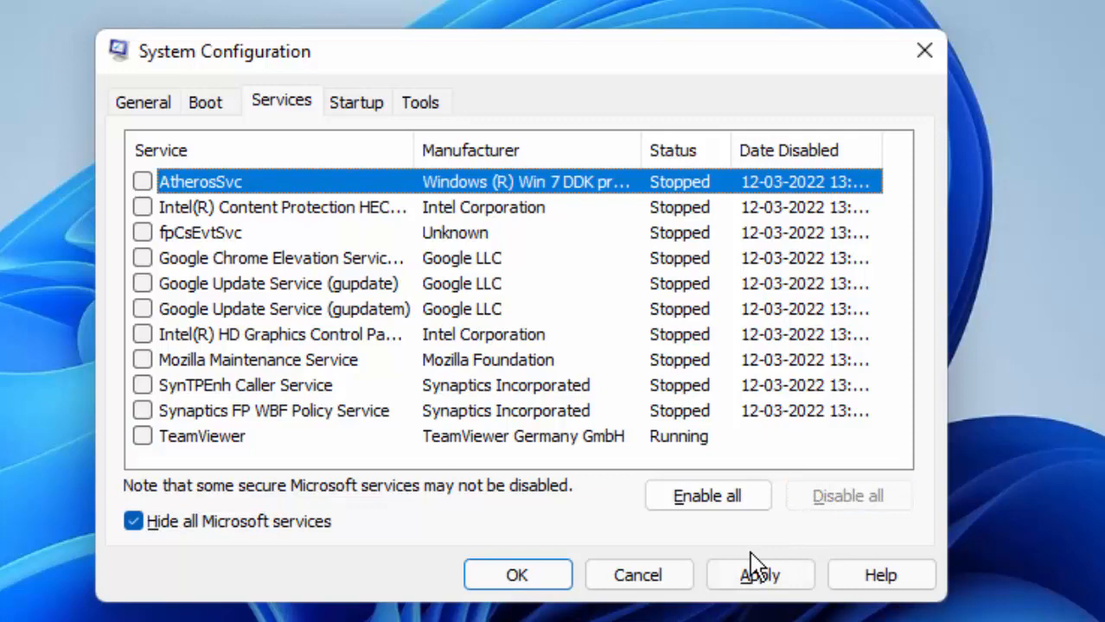
click(759, 574)
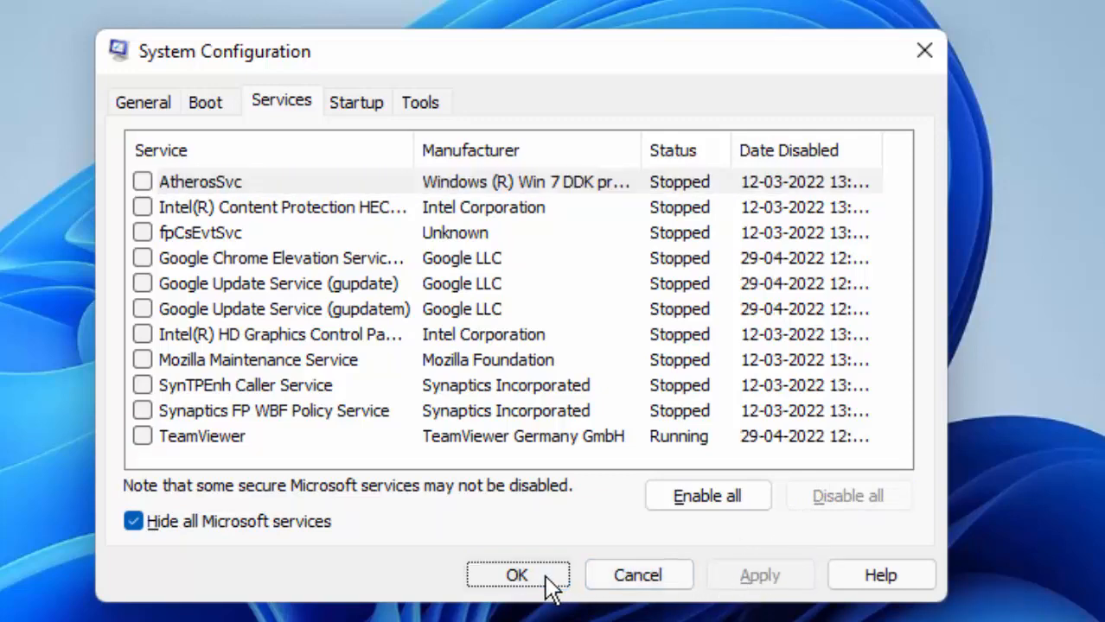
click(517, 574)
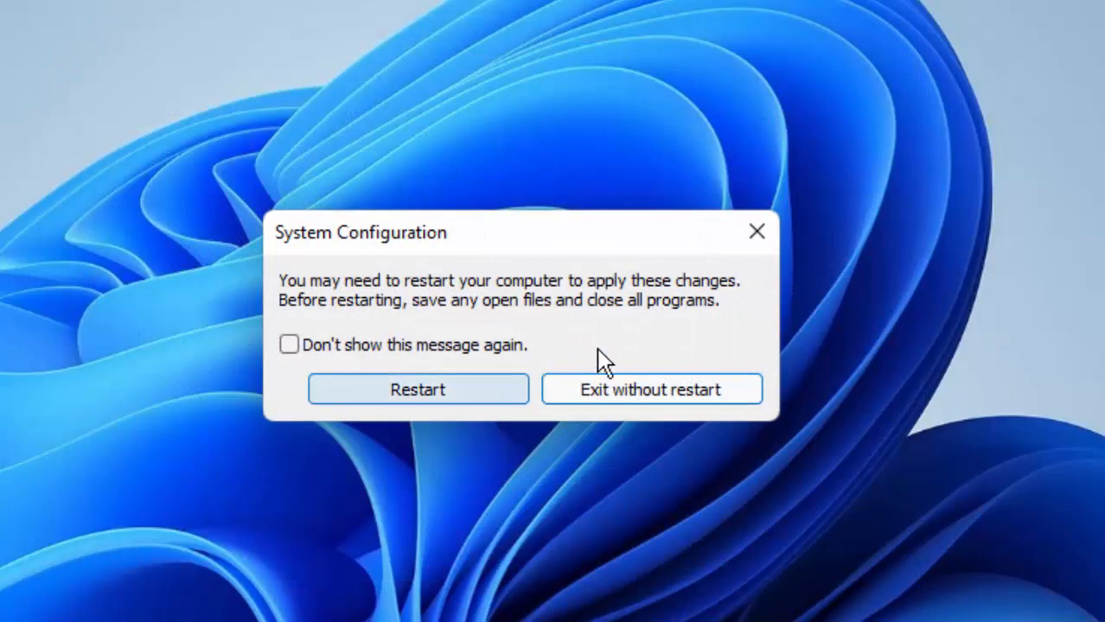
mouse_move(508, 355)
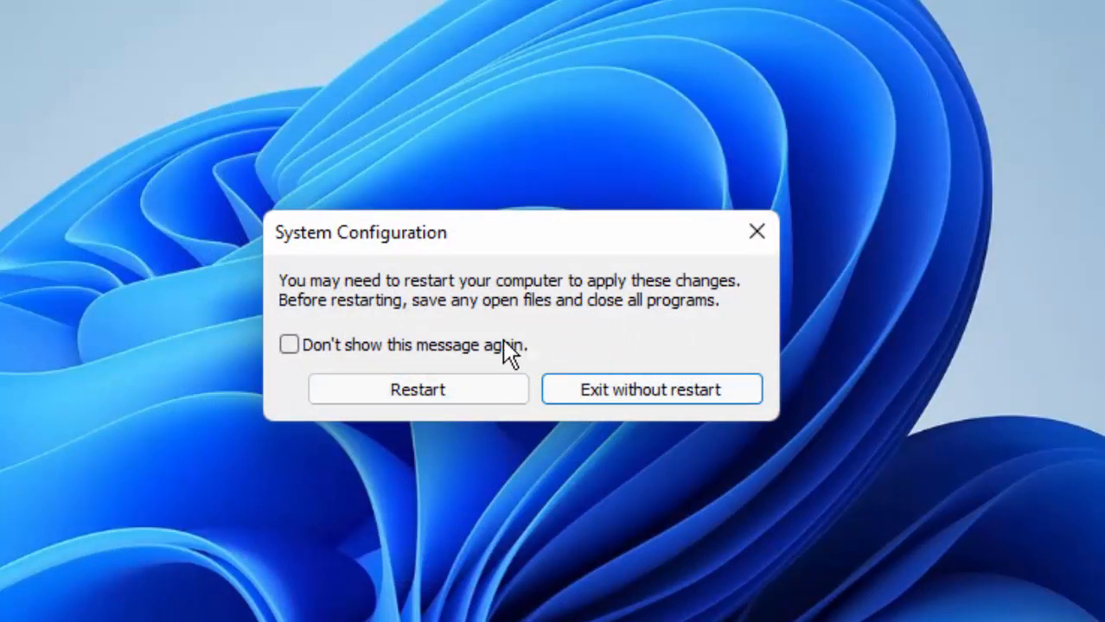
click(650, 389)
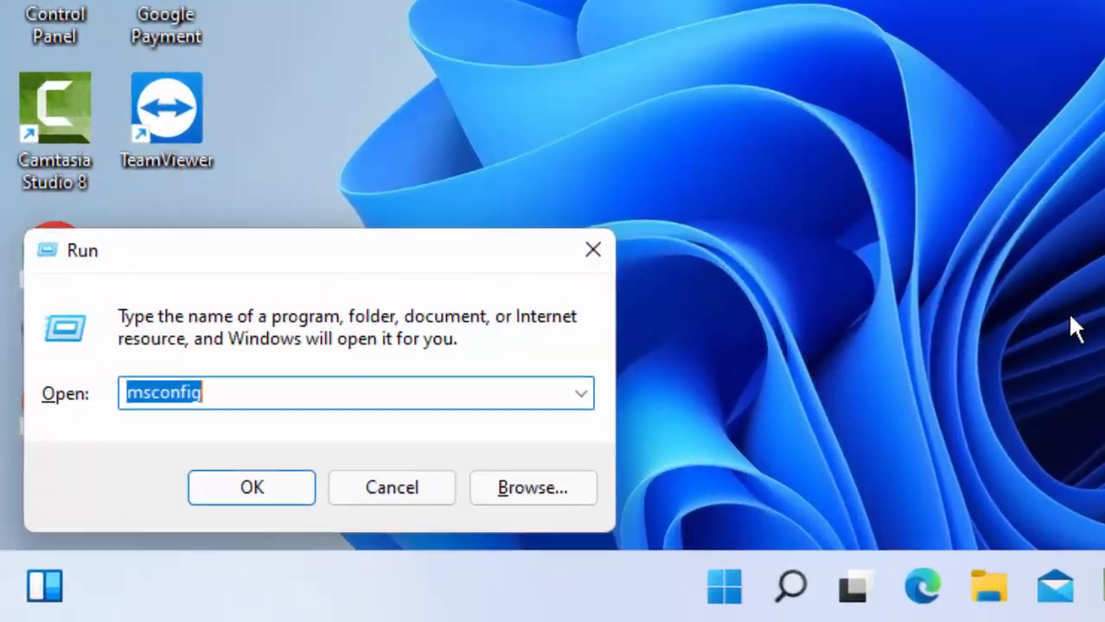
Step: Launch Windows Features via optionalfeatures and toggle the .NET Framework 3.5 checkbox
text(optionalfeatures)
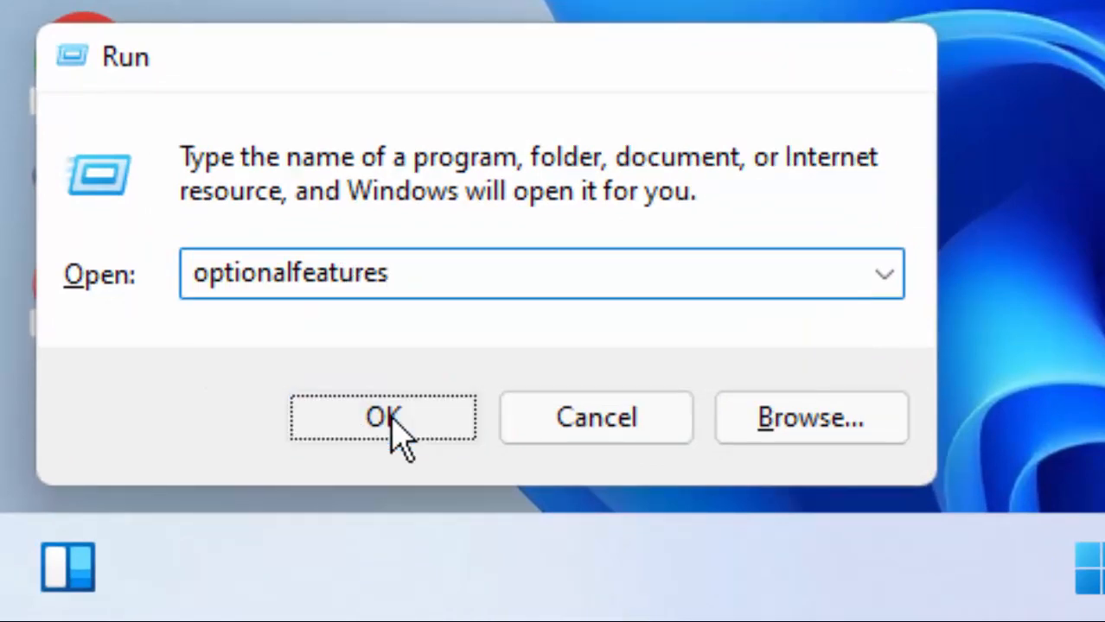
click(383, 417)
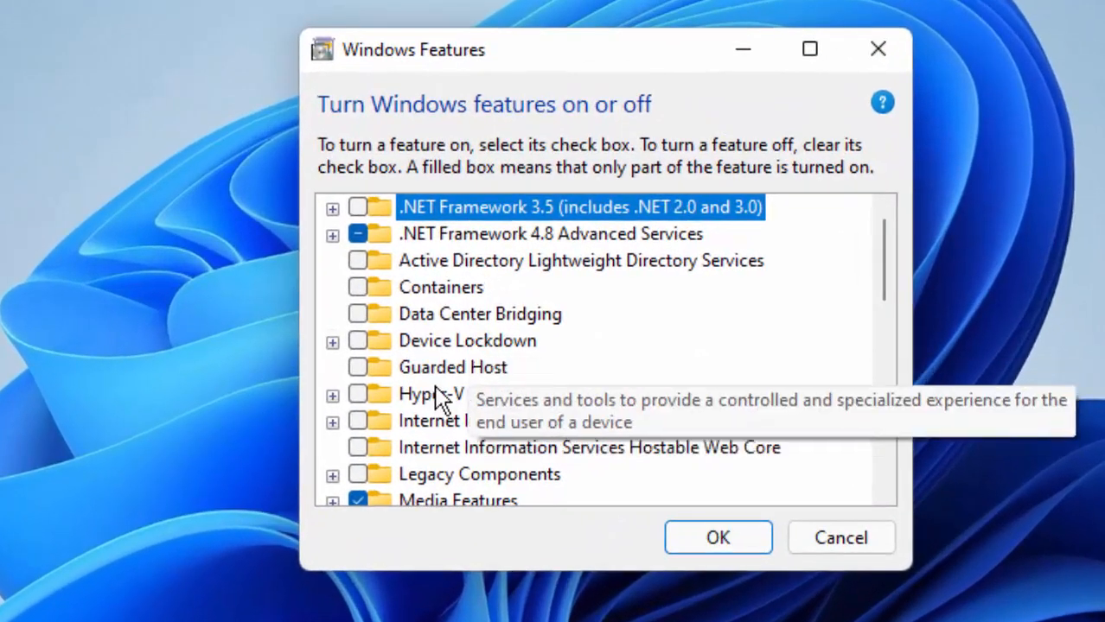
click(356, 207)
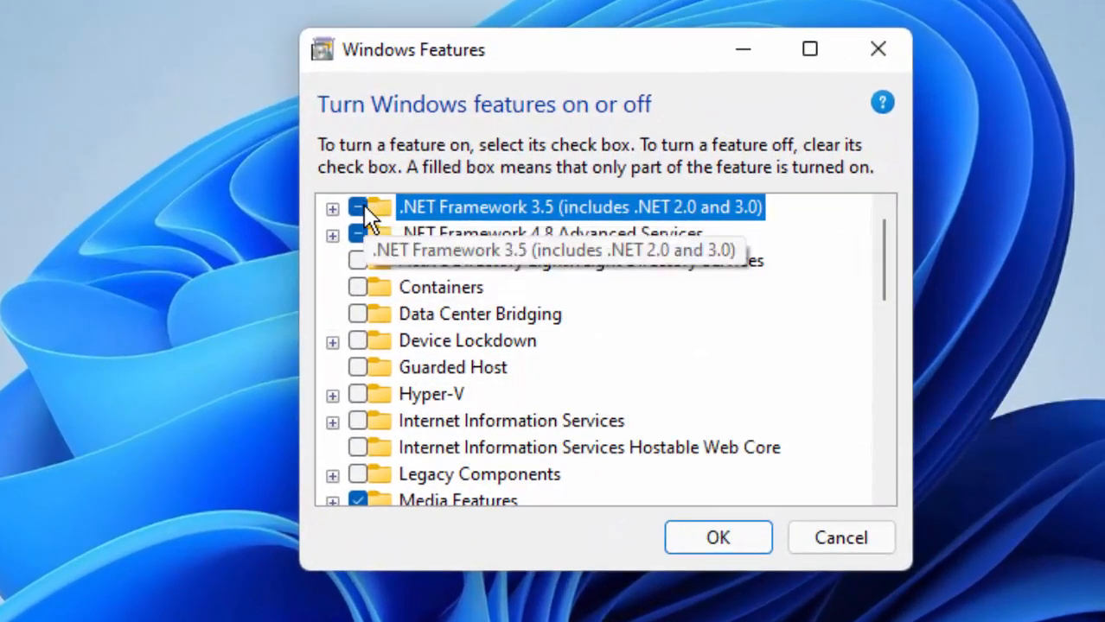
click(356, 208)
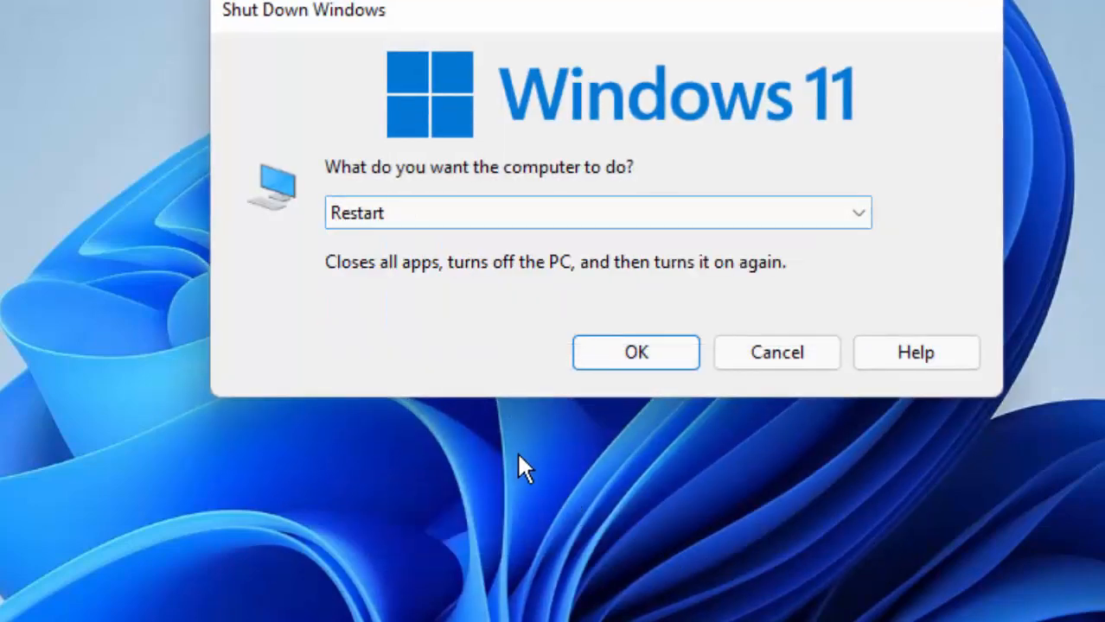
Step: Review the .NET Framework entries and cancel out of Windows Features
click(775, 353)
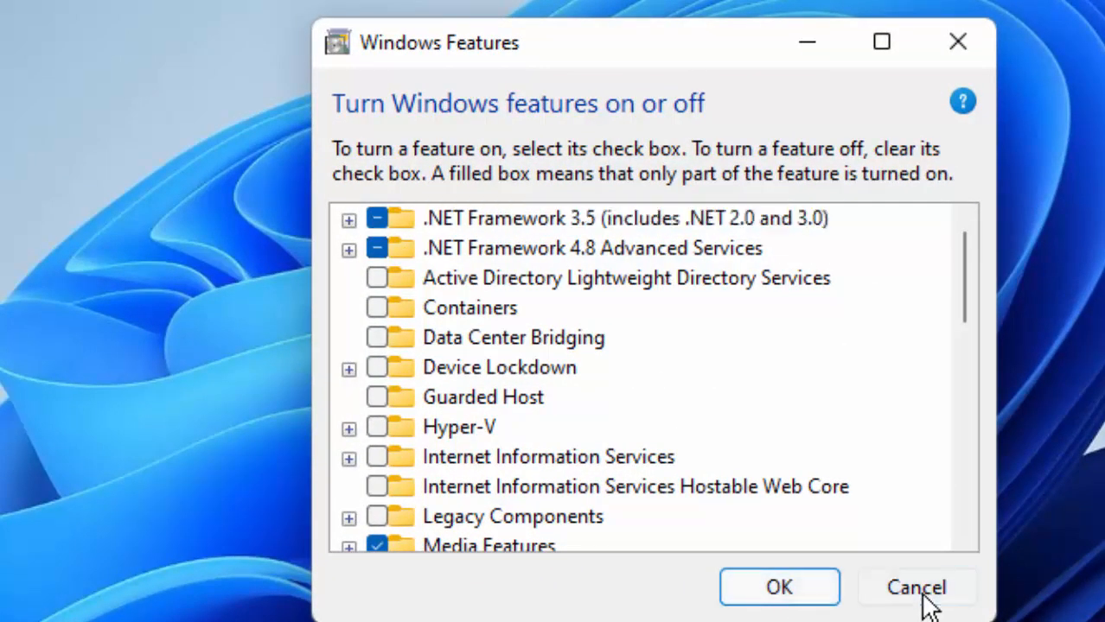
click(916, 588)
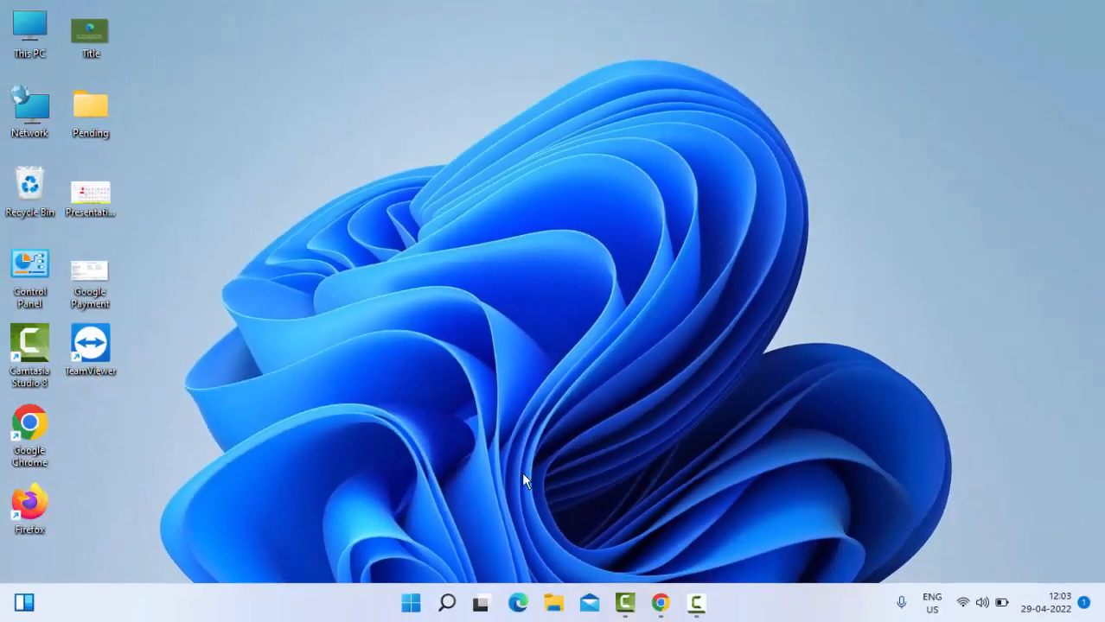
Step: Start Command Prompt as administrator from Start search
click(410, 601)
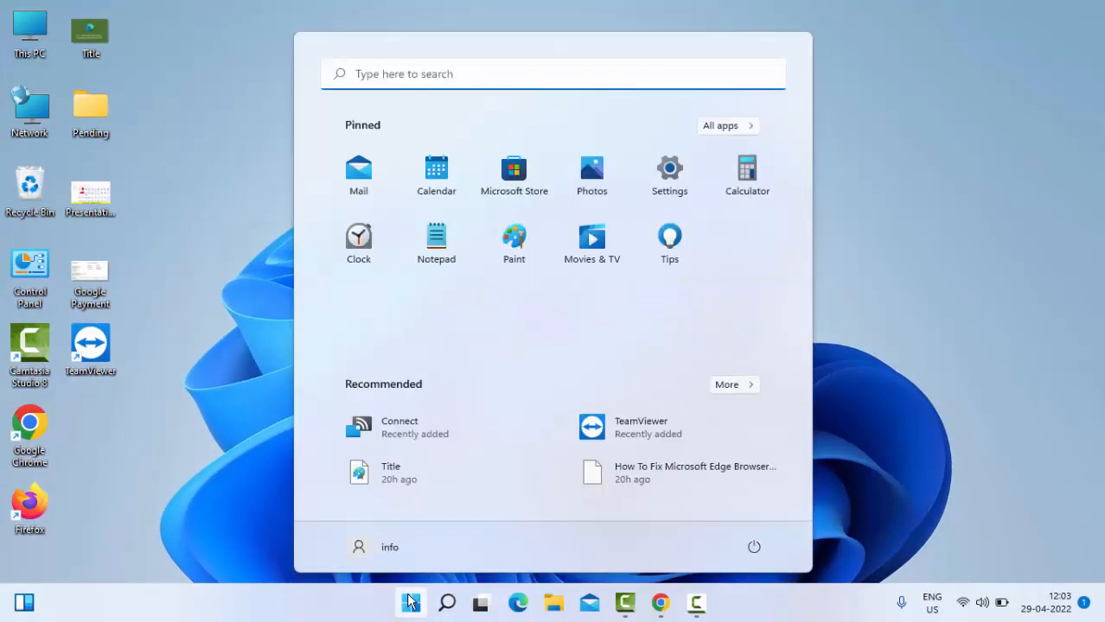
text(command prompt)
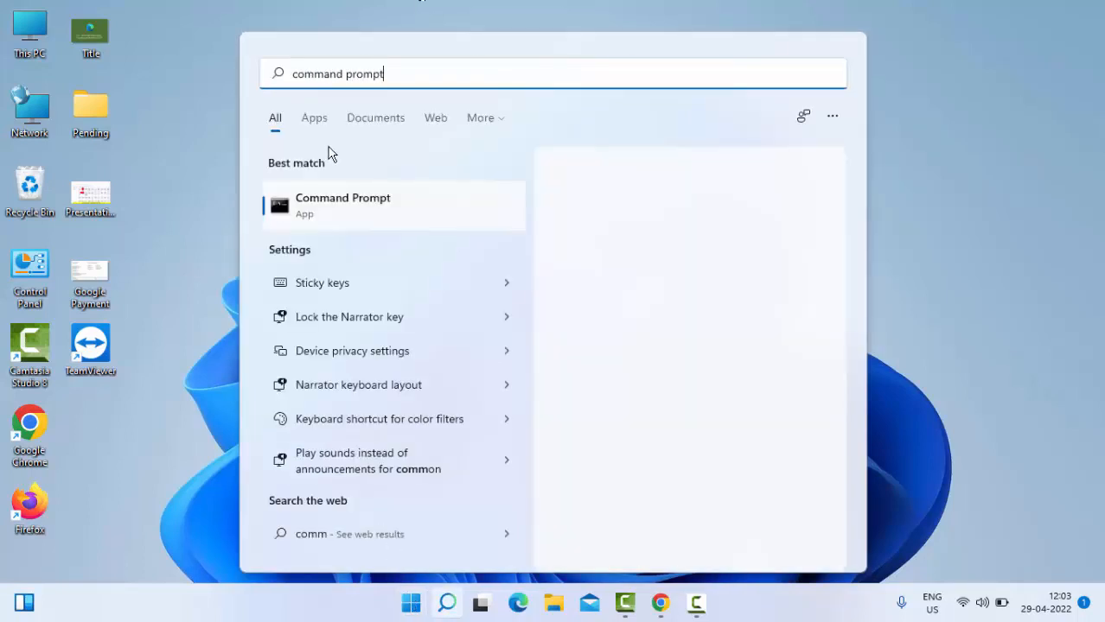
right_click(342, 204)
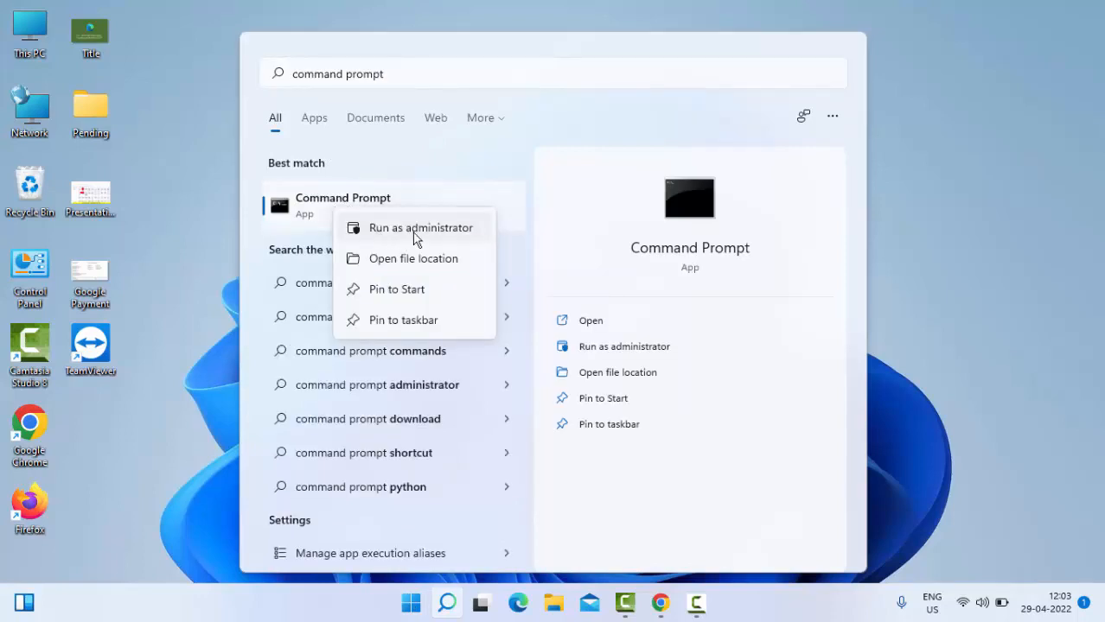
click(422, 228)
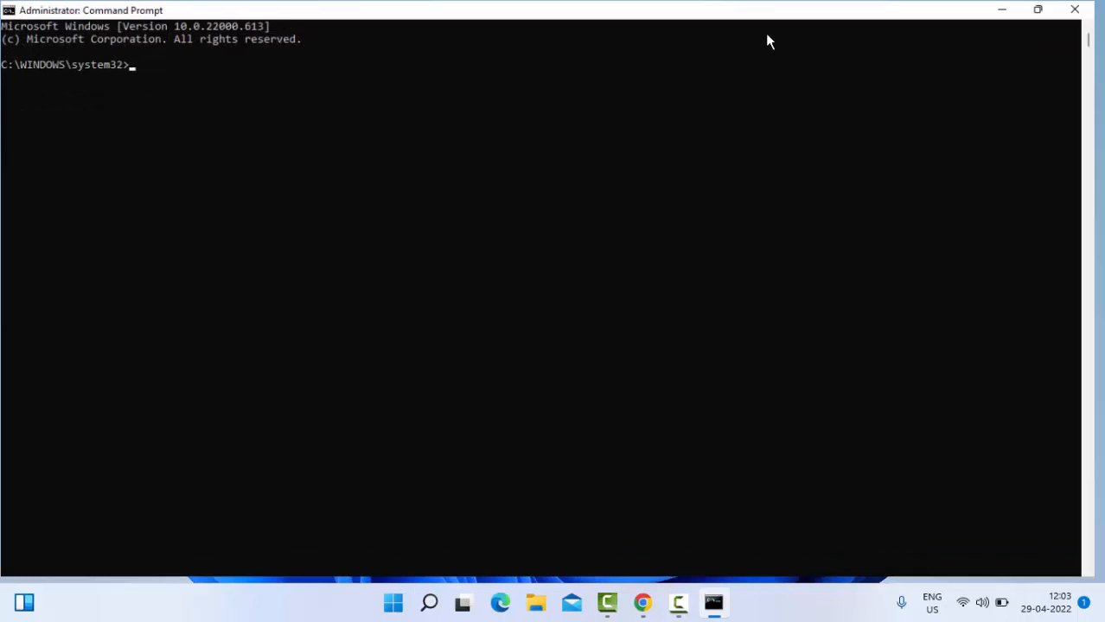
Step: Run sfc /scannow to begin the system file verification
text(s)
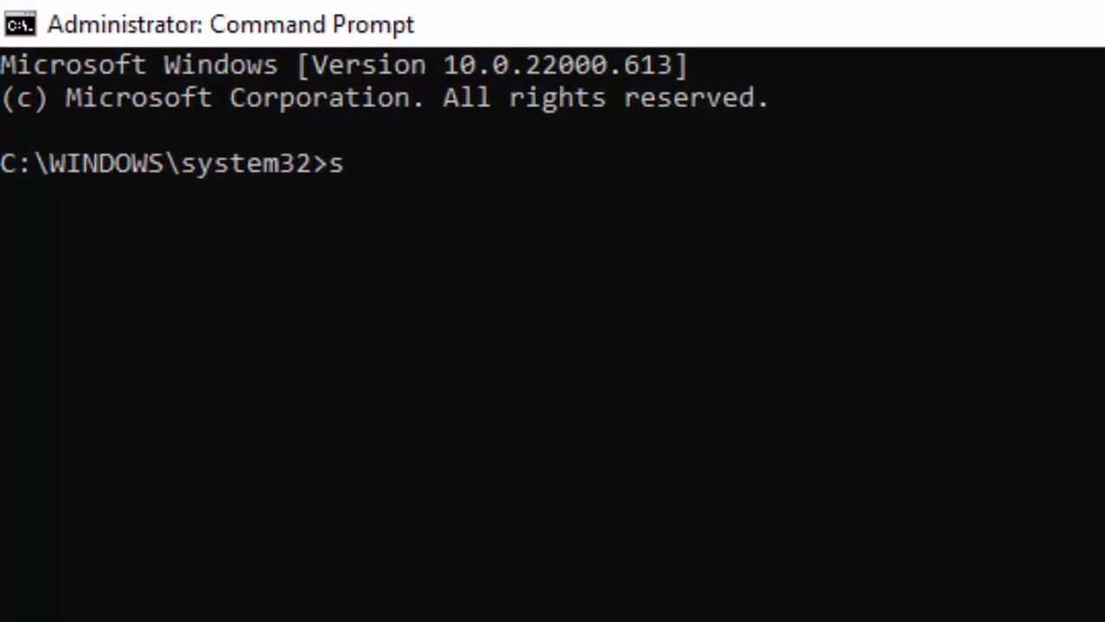
text(fc /sc)
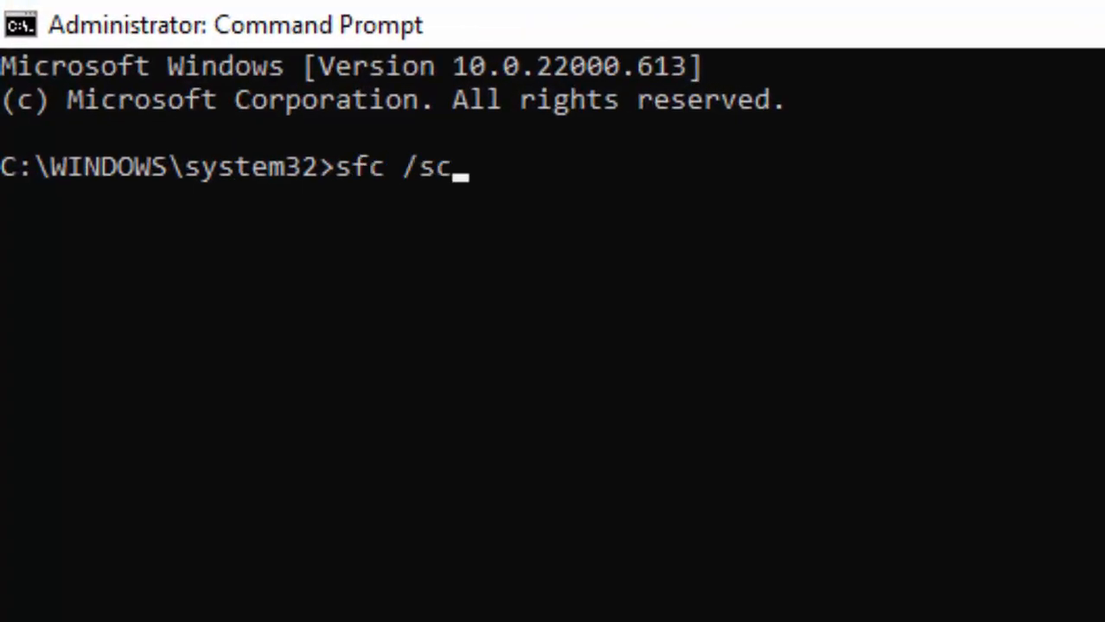
text(annow)
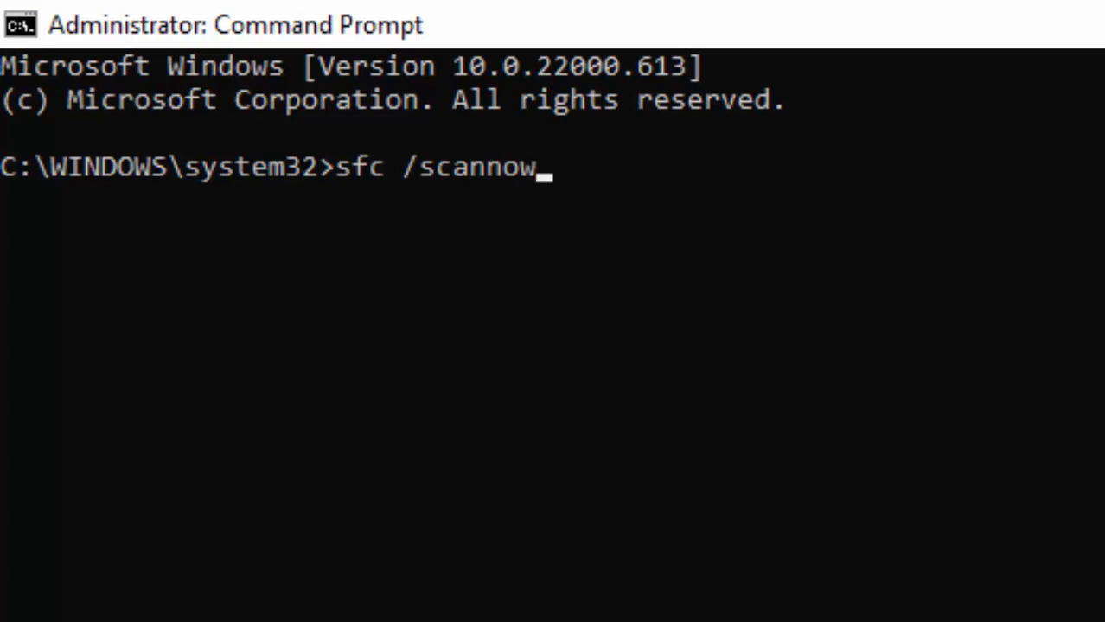
key(enter)
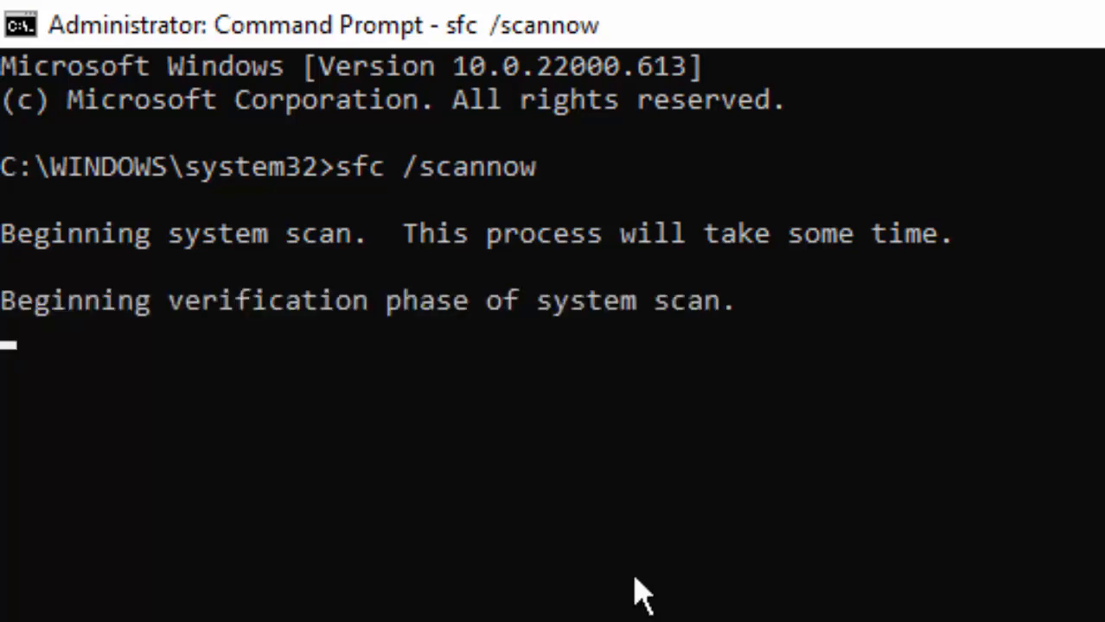
mouse_move(423, 596)
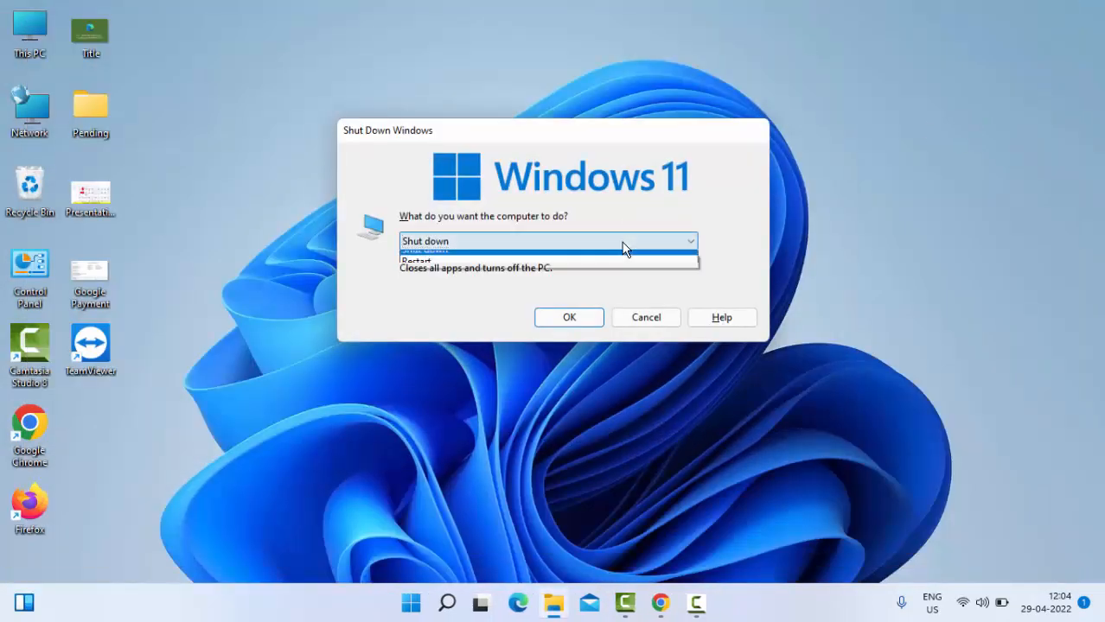
Step: Choose Restart in the Shut Down Windows dialog and confirm it
click(415, 260)
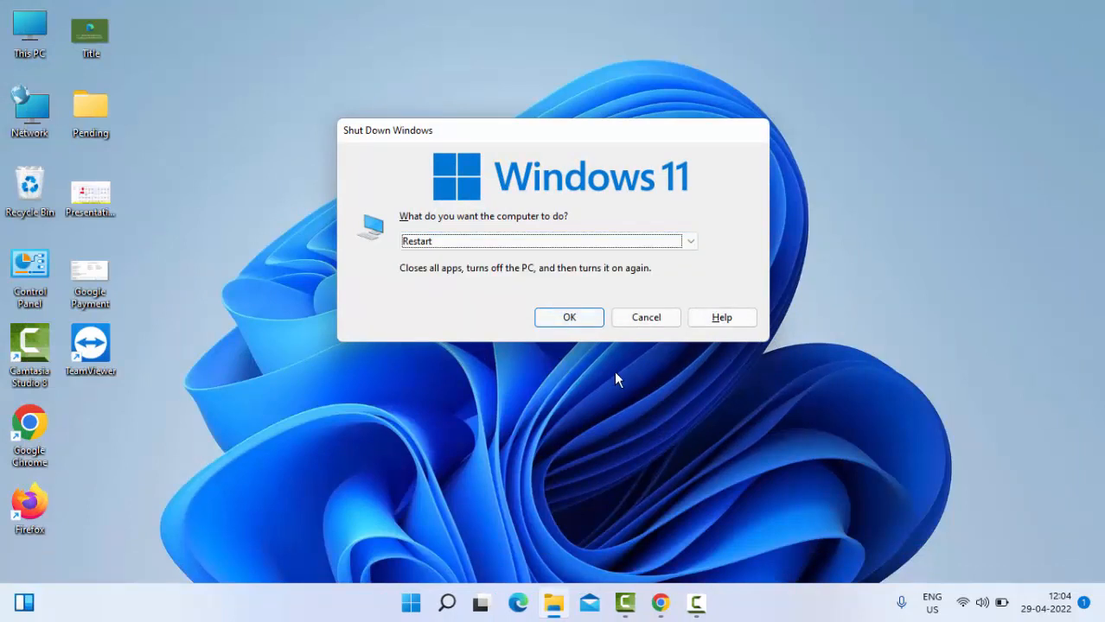
click(645, 318)
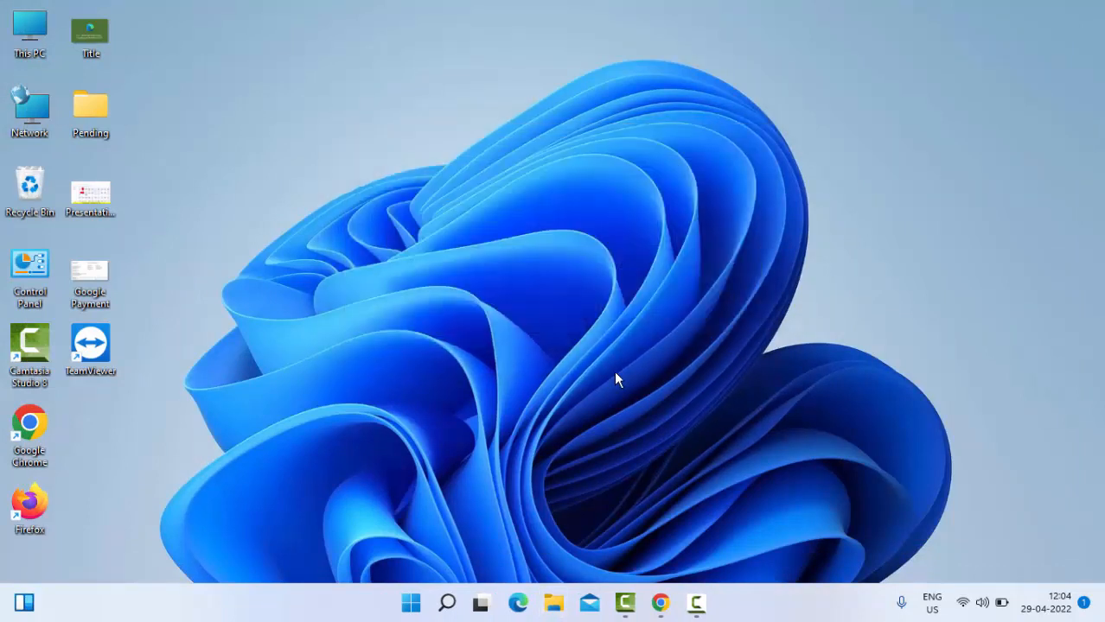